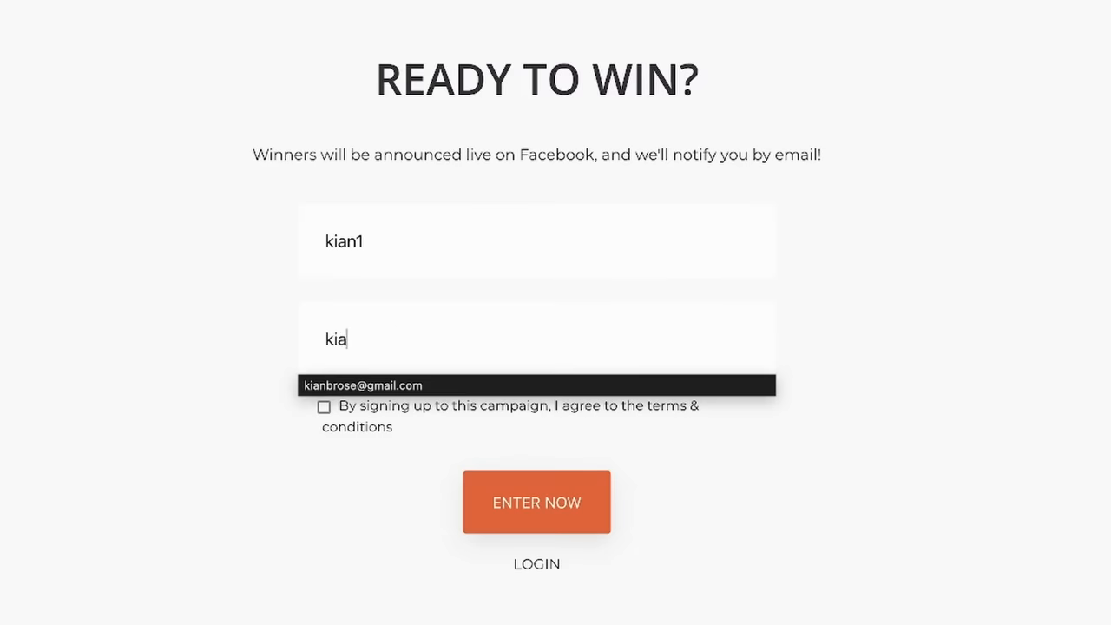
- Agree to the terms, submit the kian1 entry, and confirm its email via the confirmation link
click(323, 406)
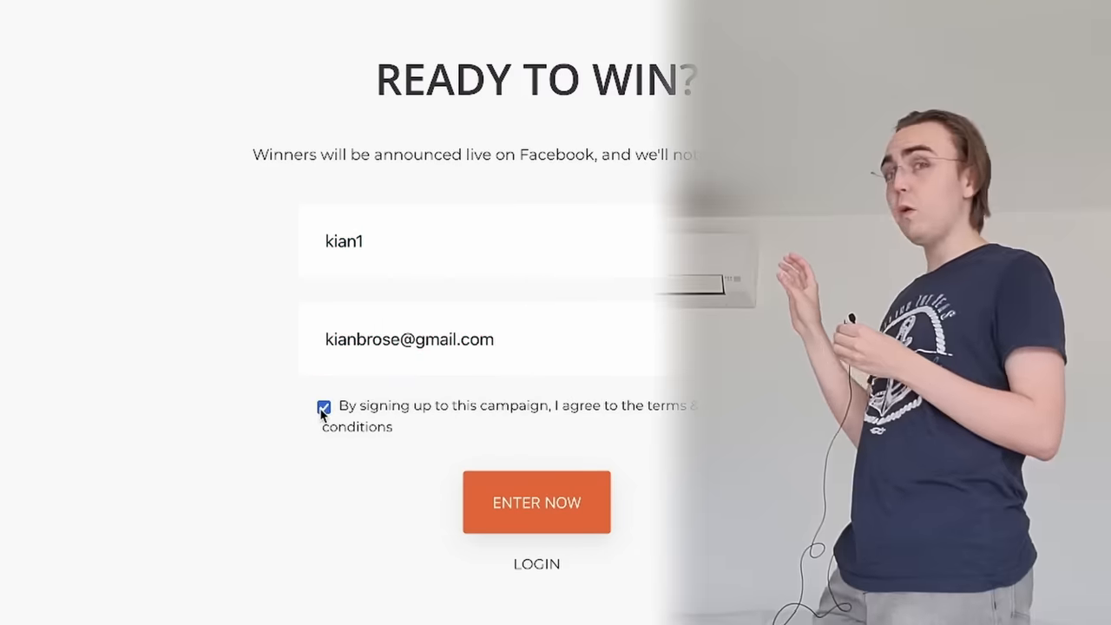
click(536, 501)
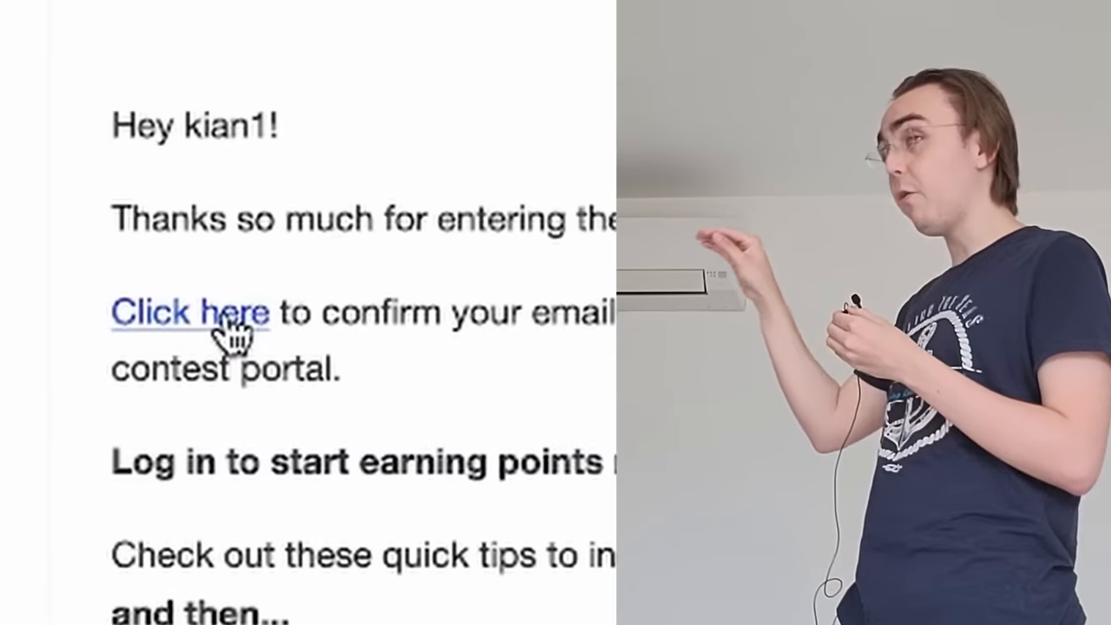
click(194, 313)
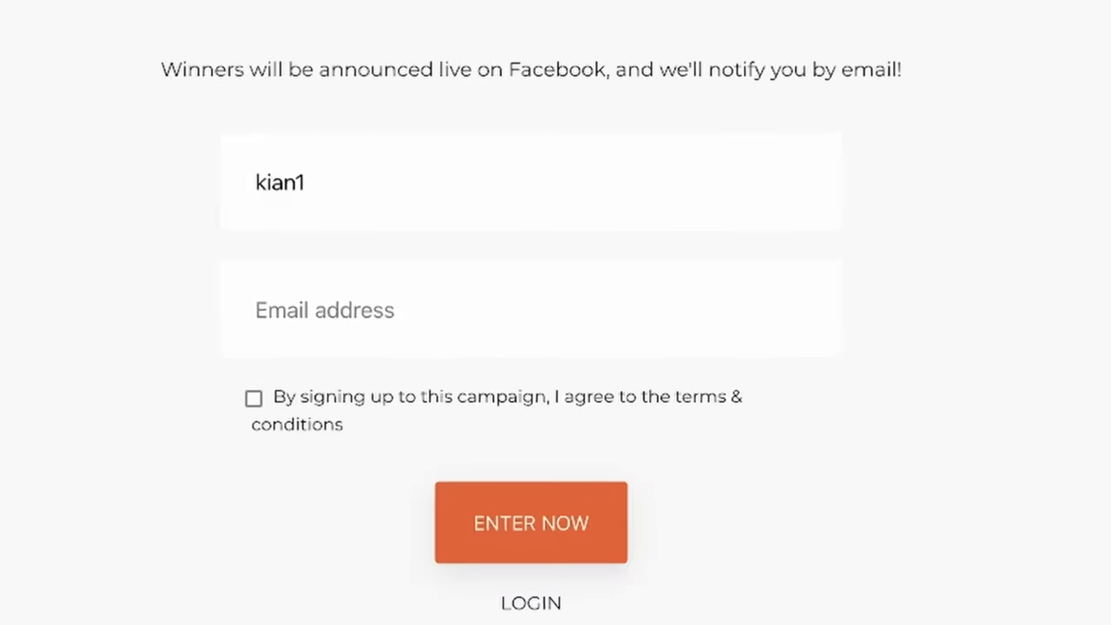
- Start the next entry's email, leading to a Gmail draft 'test subject' with body HELLO THIS IS TEXT
click(531, 521)
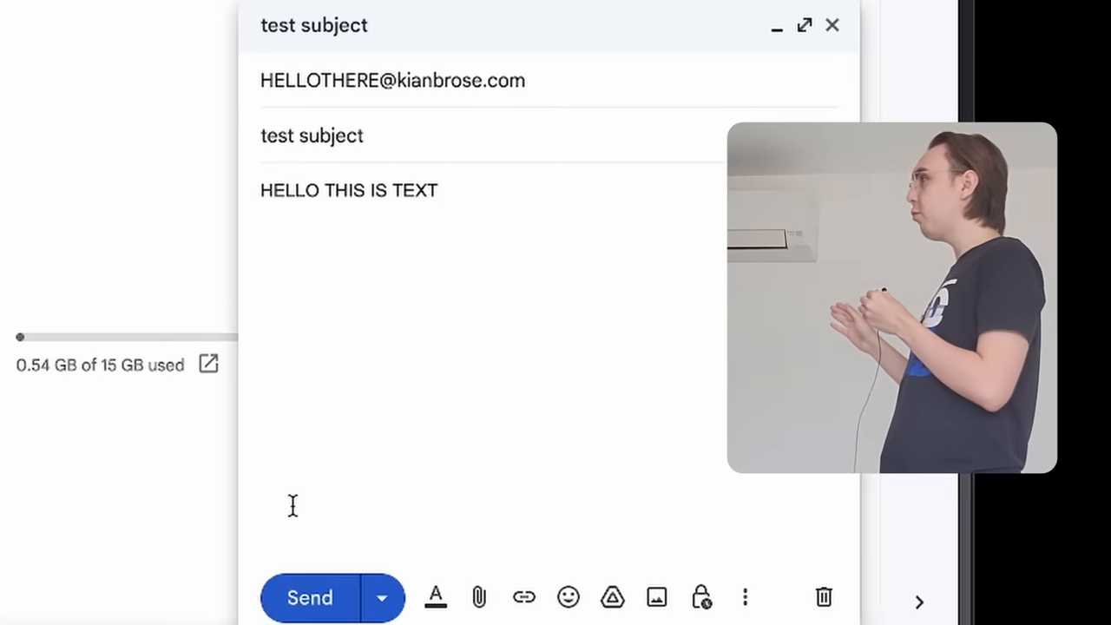
- Send the test message and begin a name starting with K on another contest's form
click(309, 597)
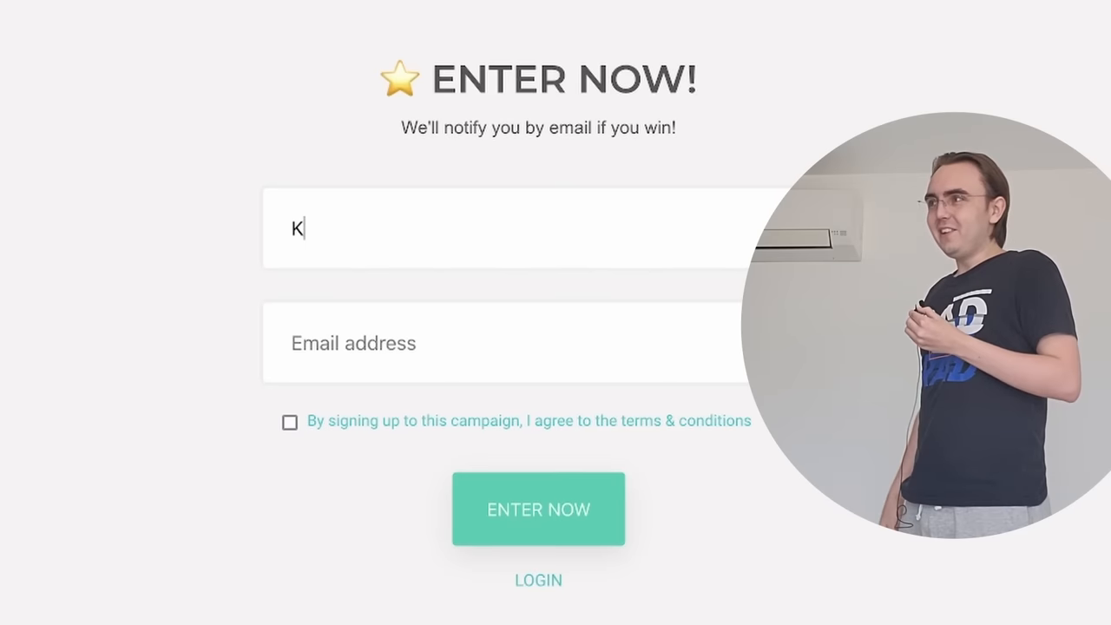
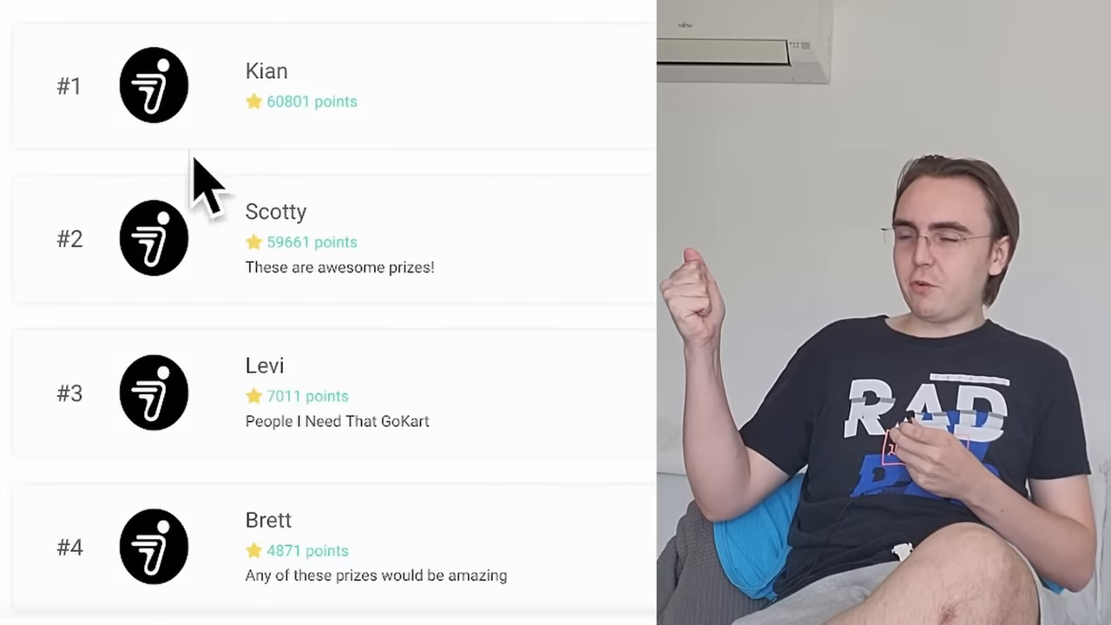
- Scroll the leaderboard past Kian3, Kian8 and Kian4 around Scotty, then view Twitter's latest giveaway tweets
scroll(down, 3)
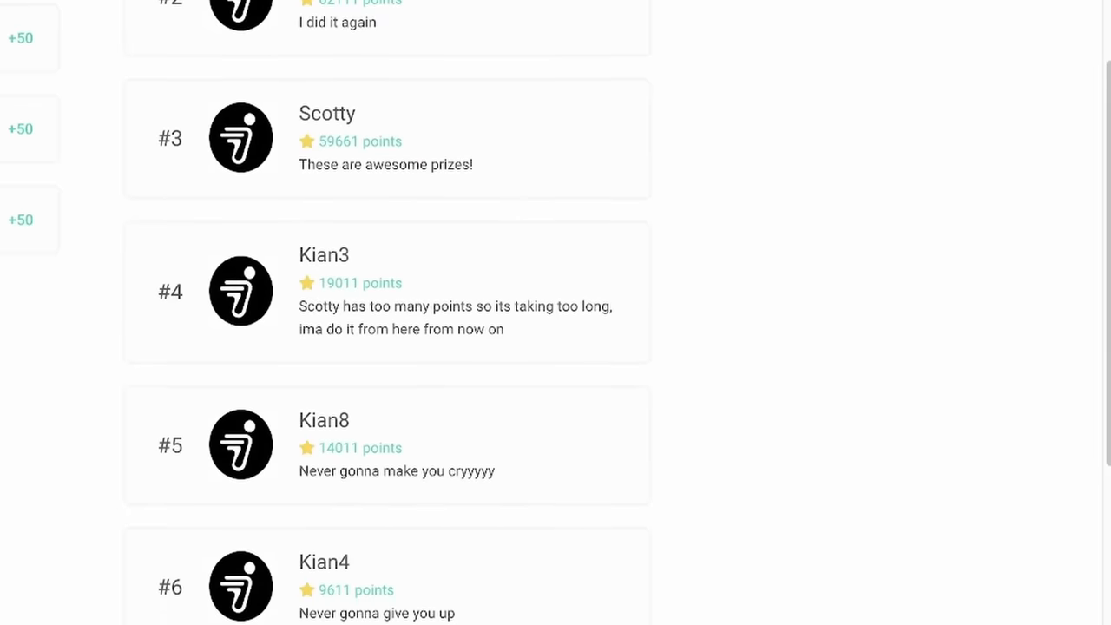
scroll(down, 3)
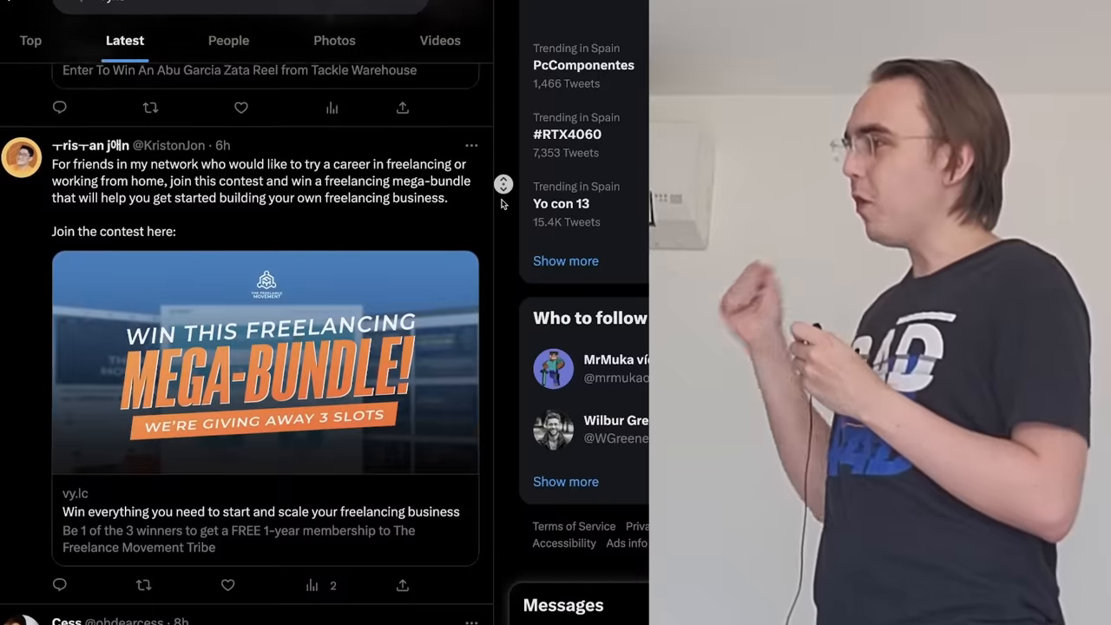
- Scroll Twitter results and two more contest leaderboards topped by Kian, Kian2 through Kian8
scroll(down, 3)
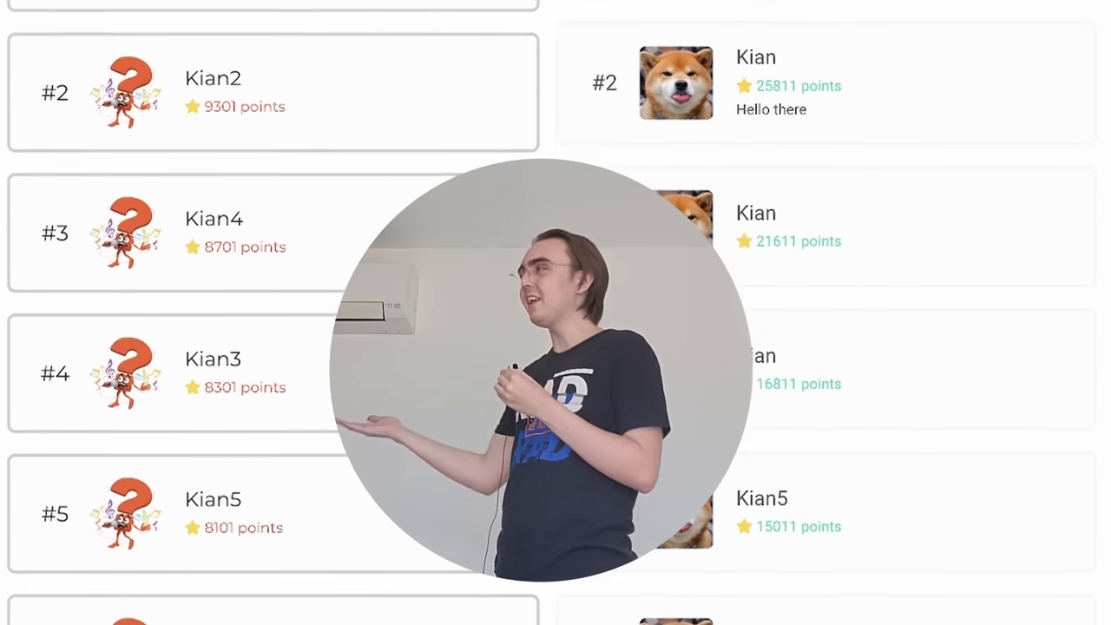
scroll(down, 3)
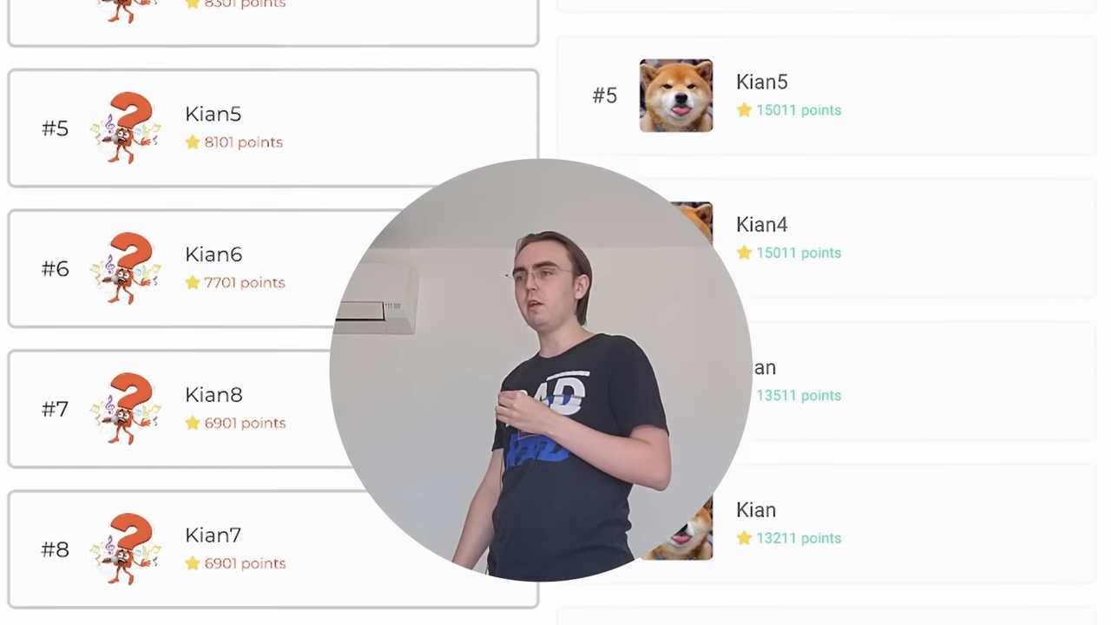